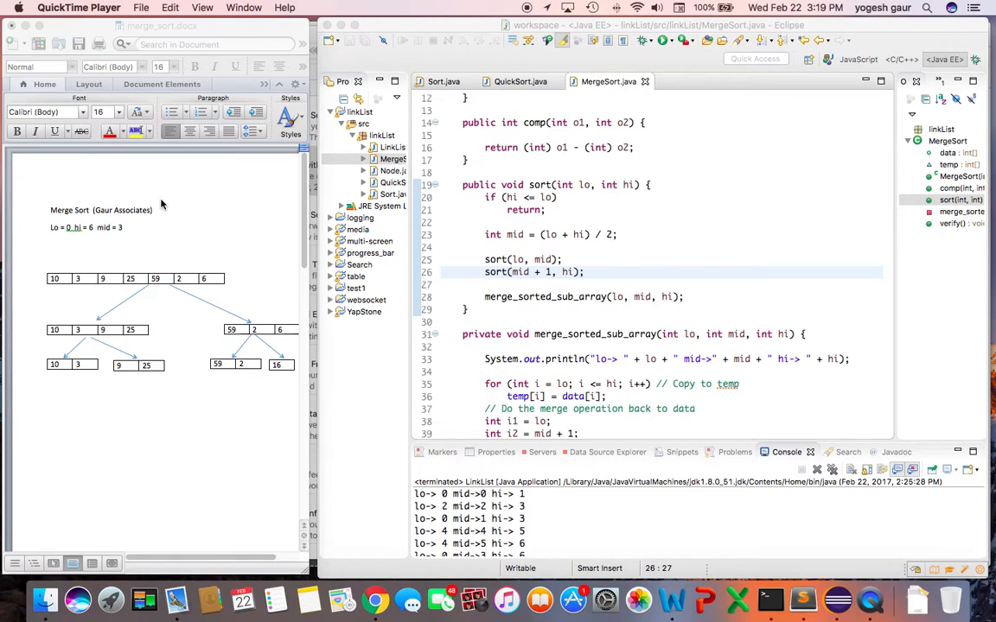
mouse_move(218, 263)
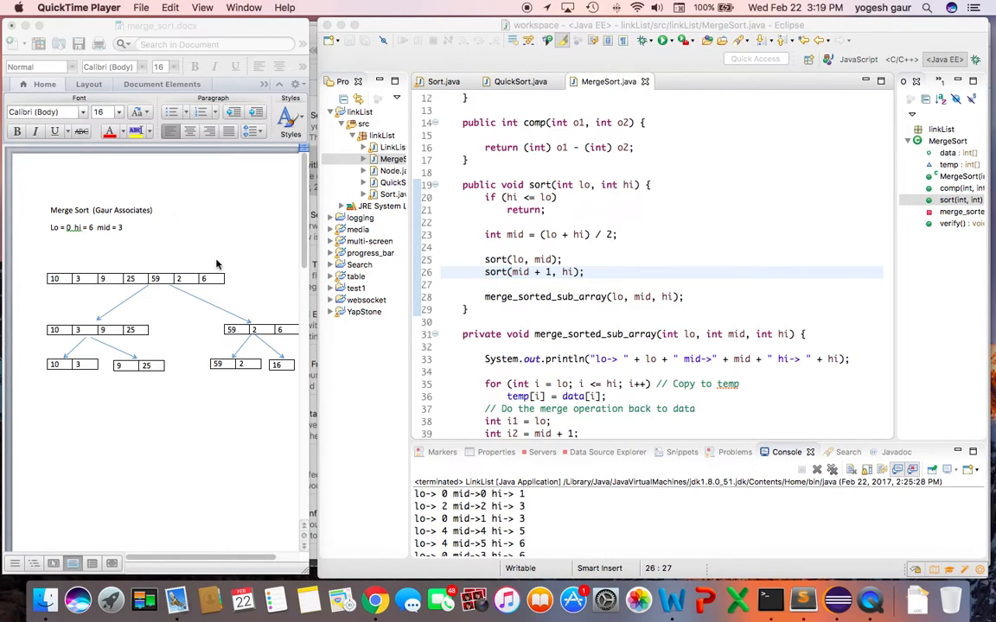
mouse_move(172, 263)
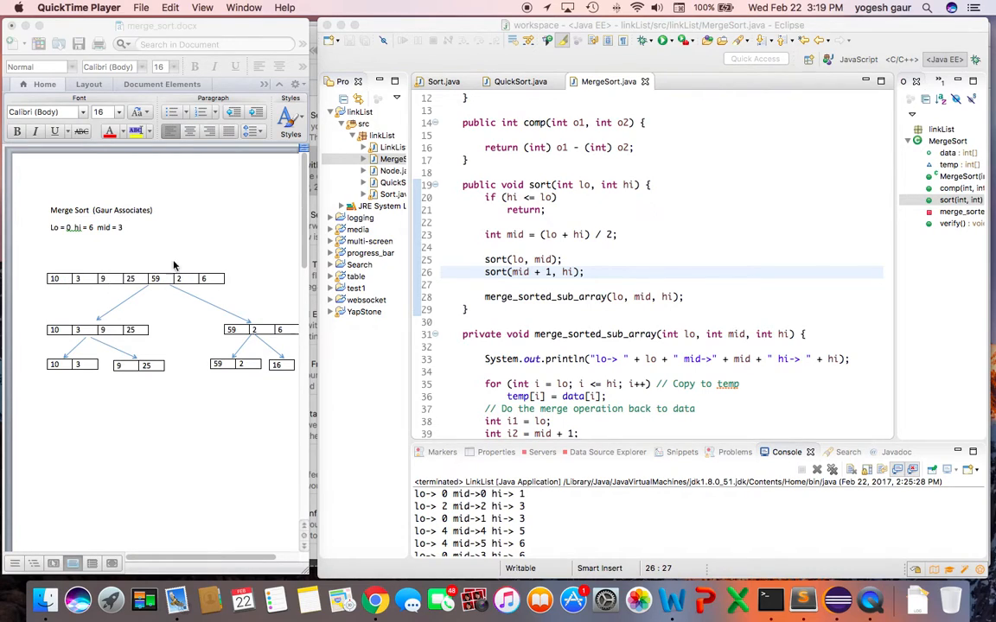
mouse_move(155, 289)
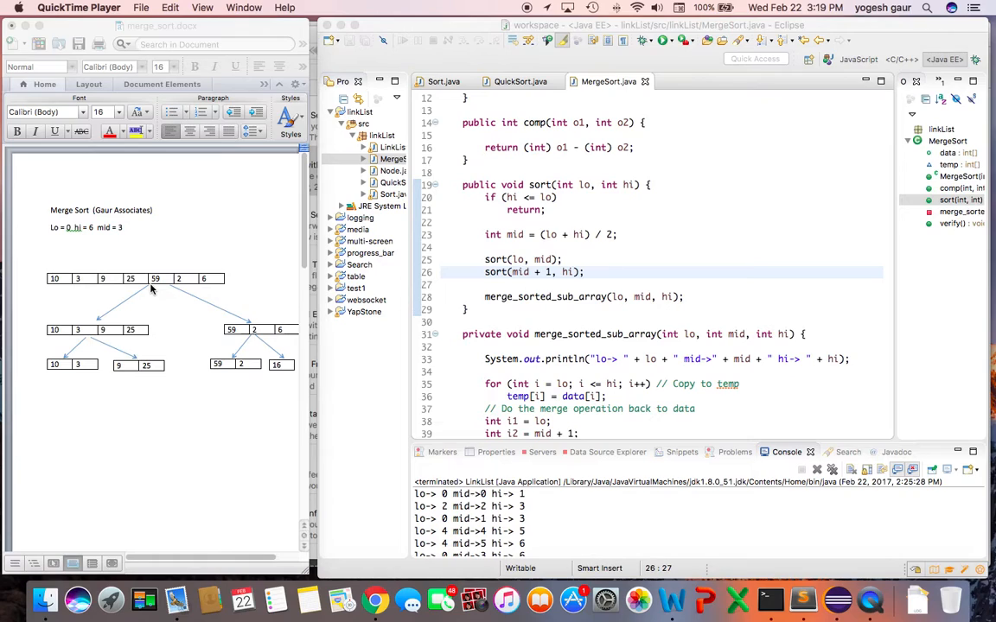
mouse_move(111, 348)
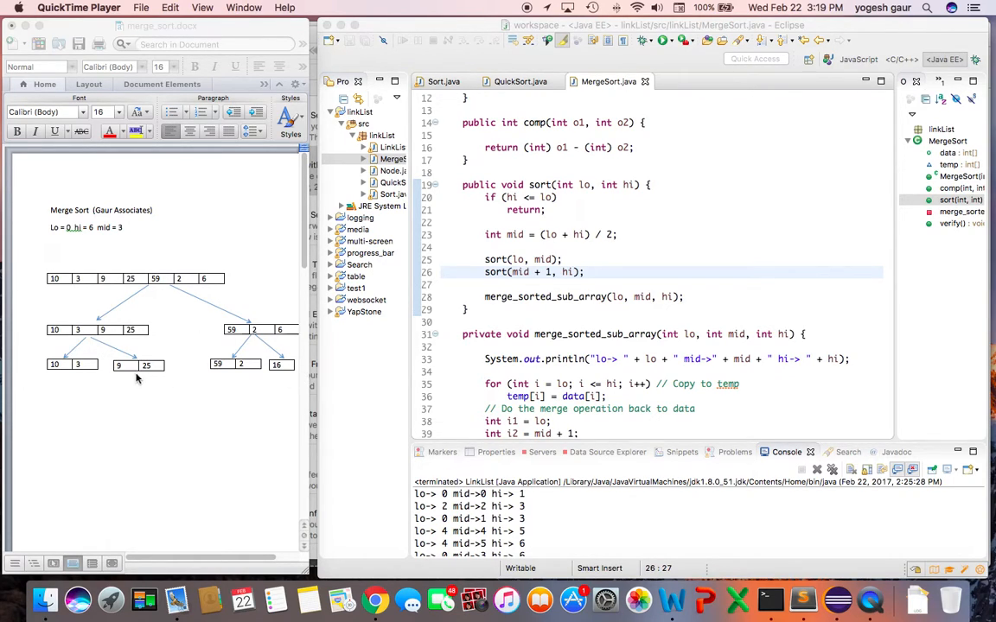
mouse_move(131, 382)
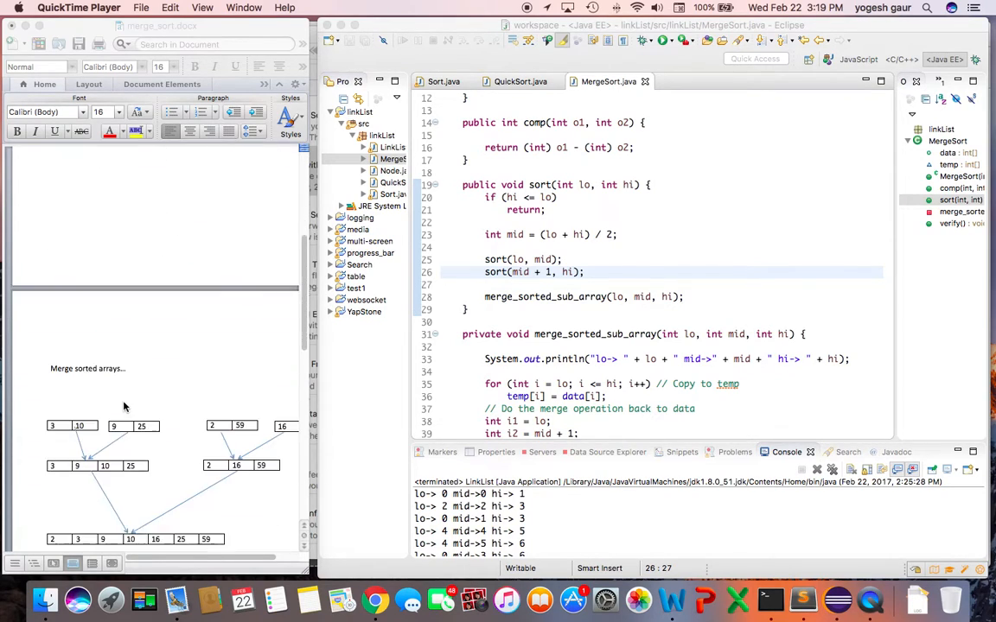
- Move down to the 'Merge sorted arrays' diagram combining sub-arrays into 2, 3, 9, 10, 16, 25, 59
scroll("down", 3)
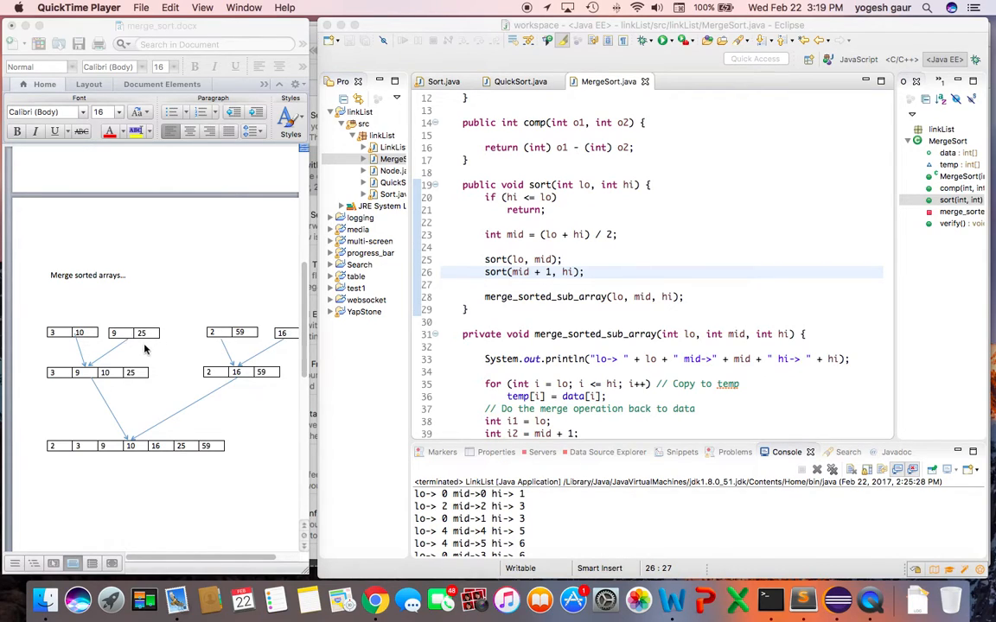
mouse_move(55, 335)
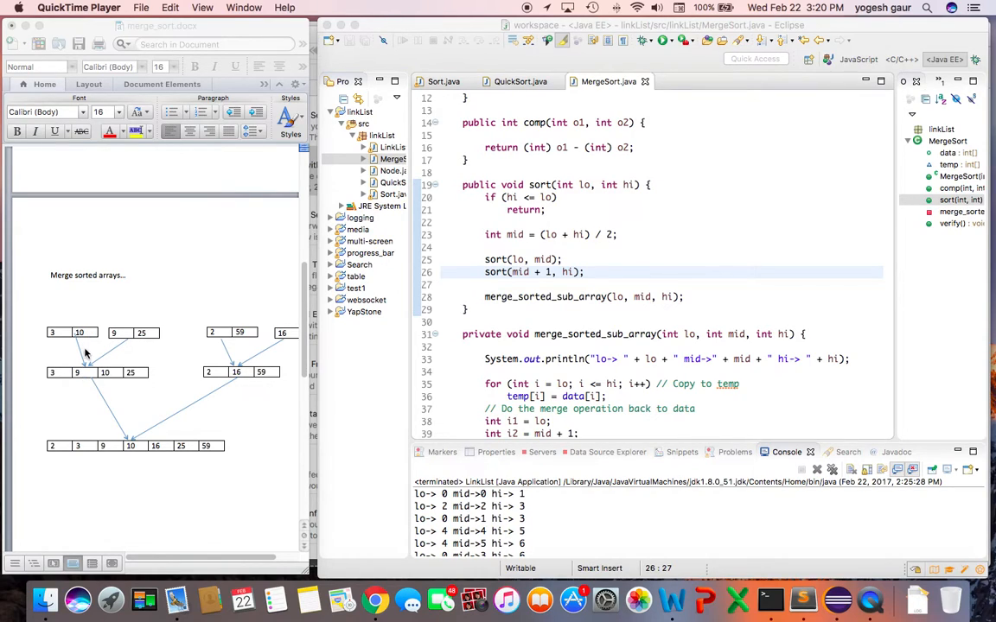
mouse_move(90, 348)
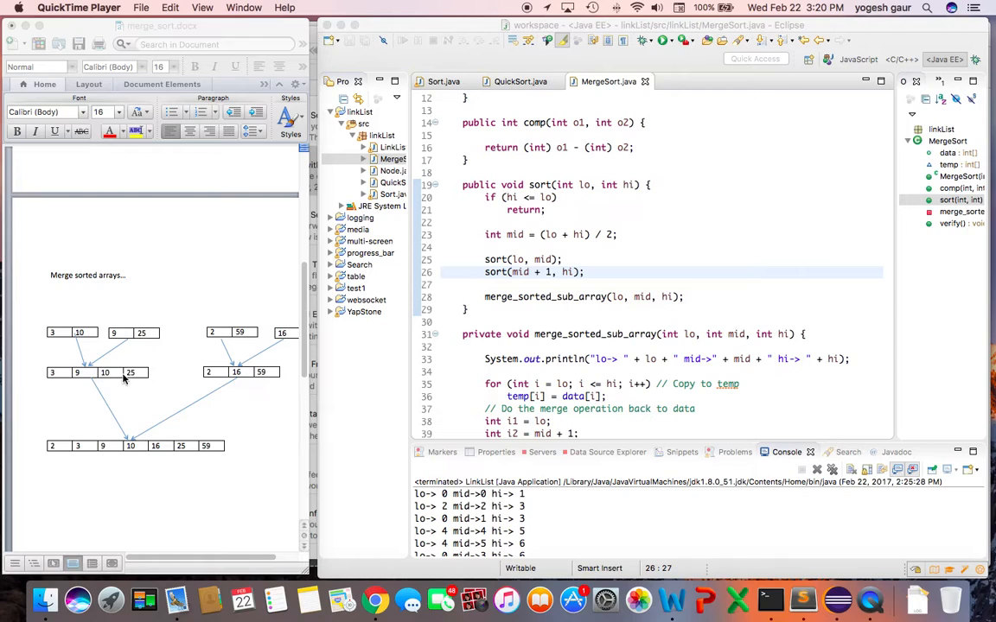
mouse_move(263, 377)
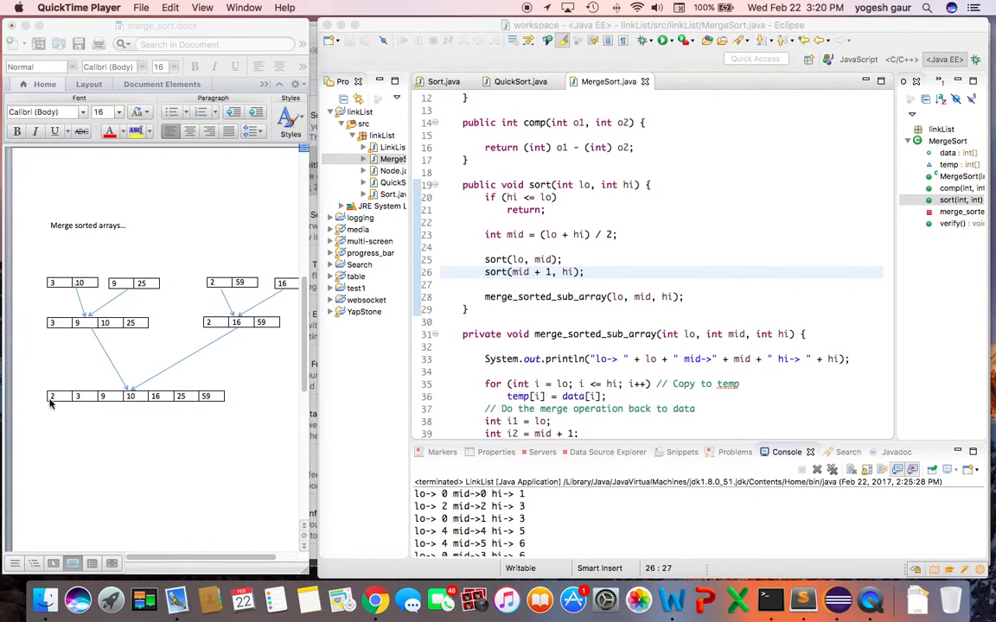
mouse_move(176, 377)
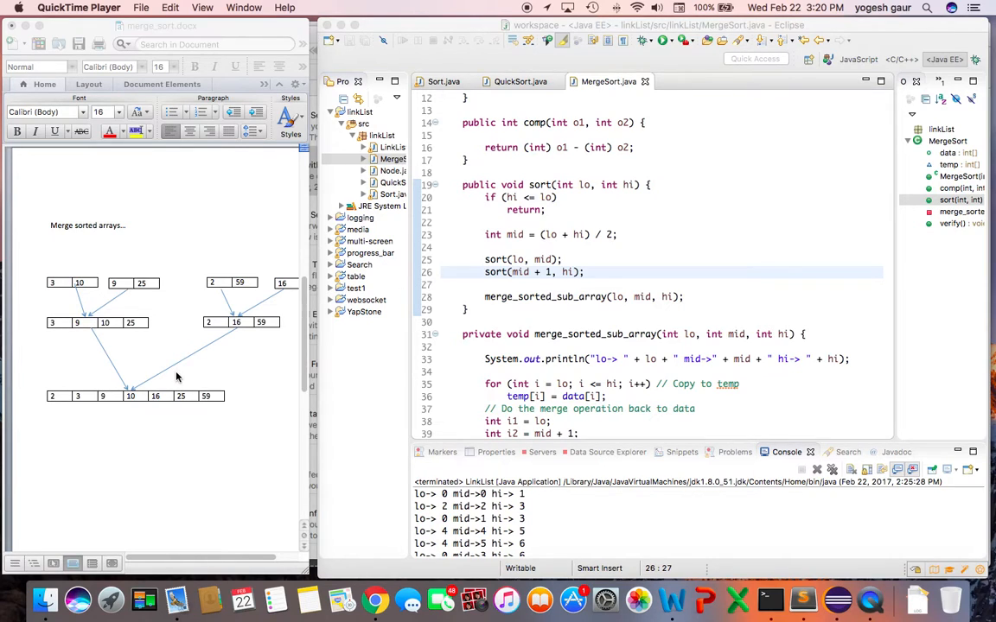
mouse_move(690, 239)
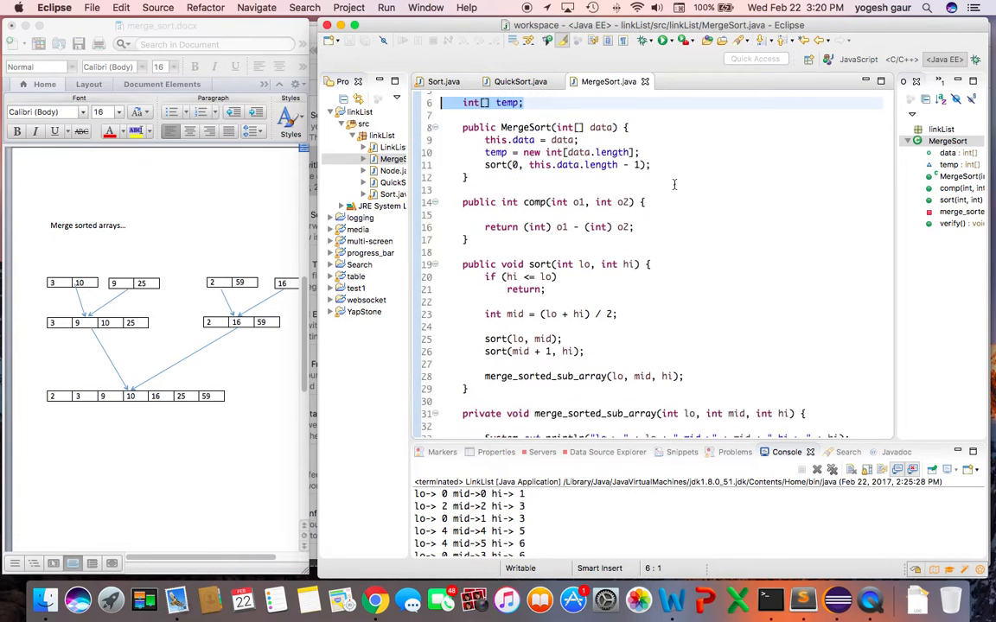
scroll("down", 3)
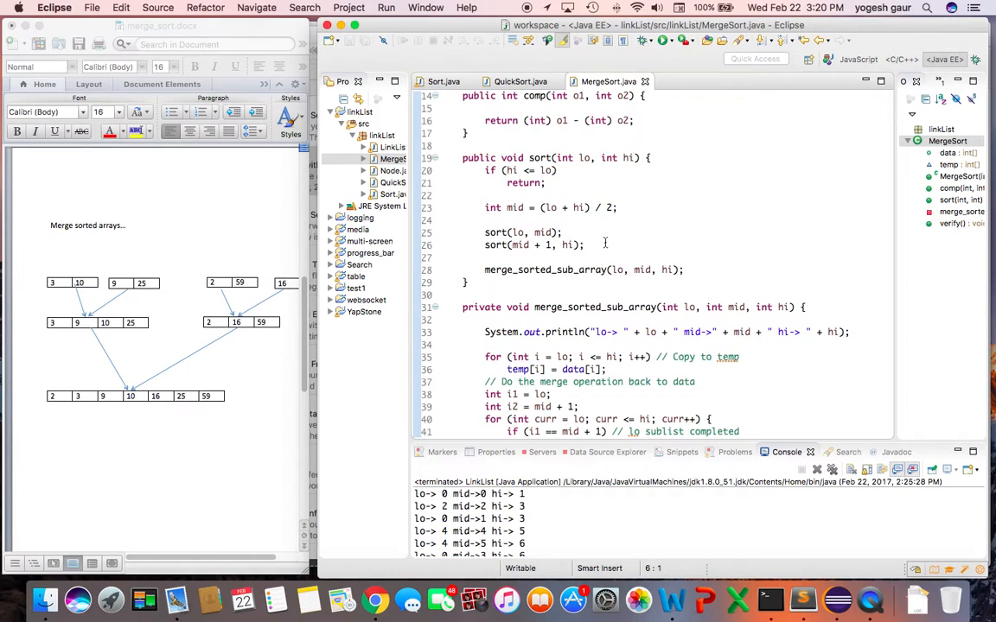
scroll("down", 3)
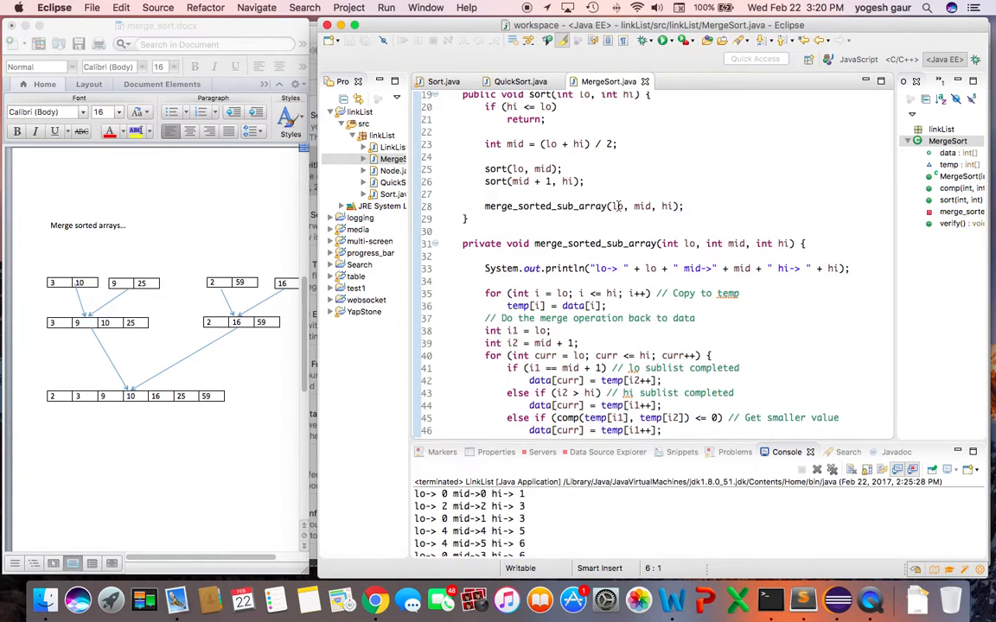
mouse_move(616, 206)
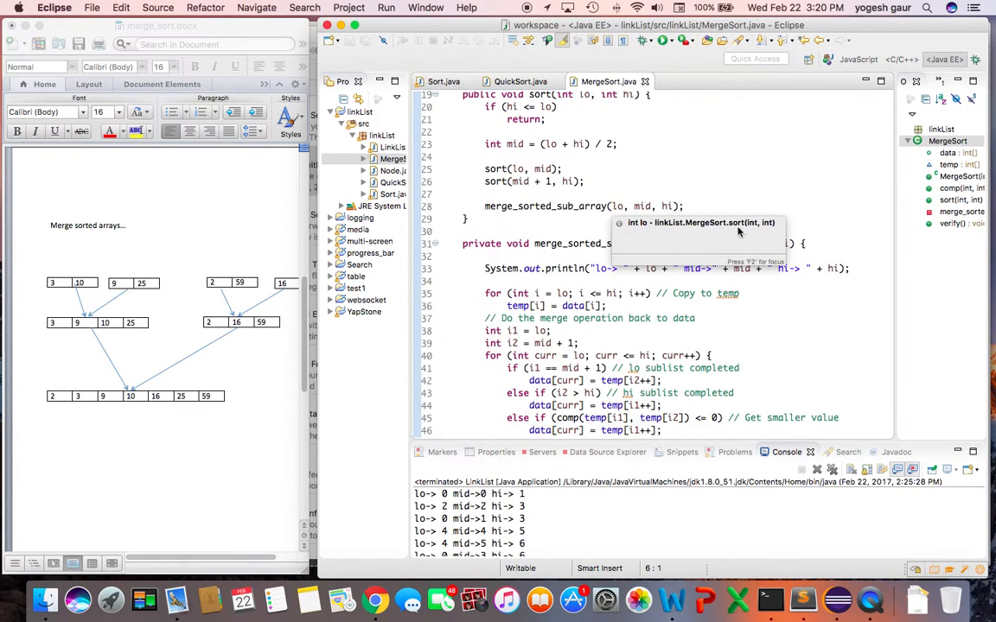
scroll("down", 3)
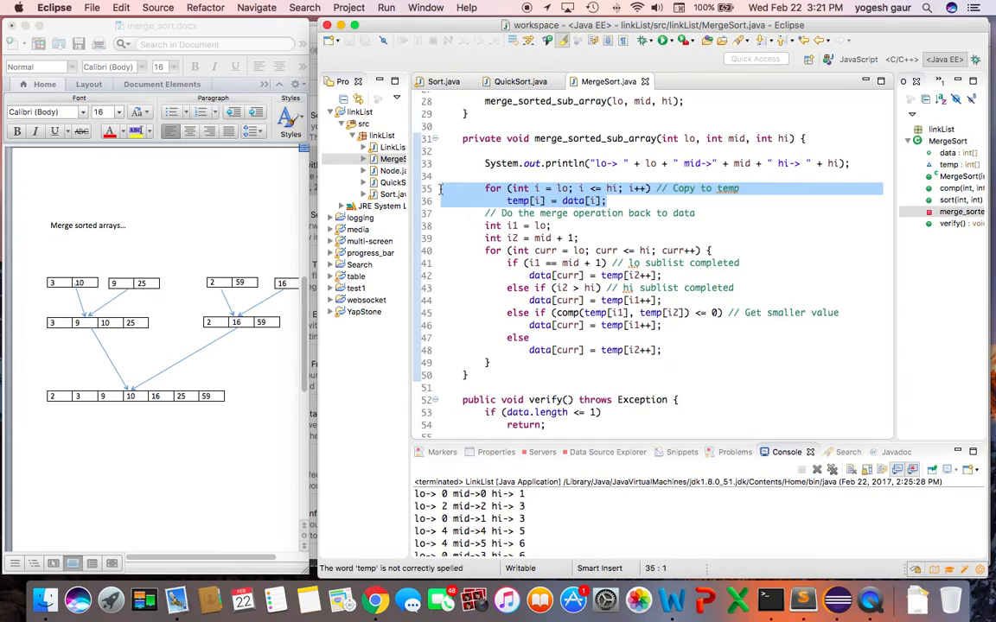
left_click(609, 200)
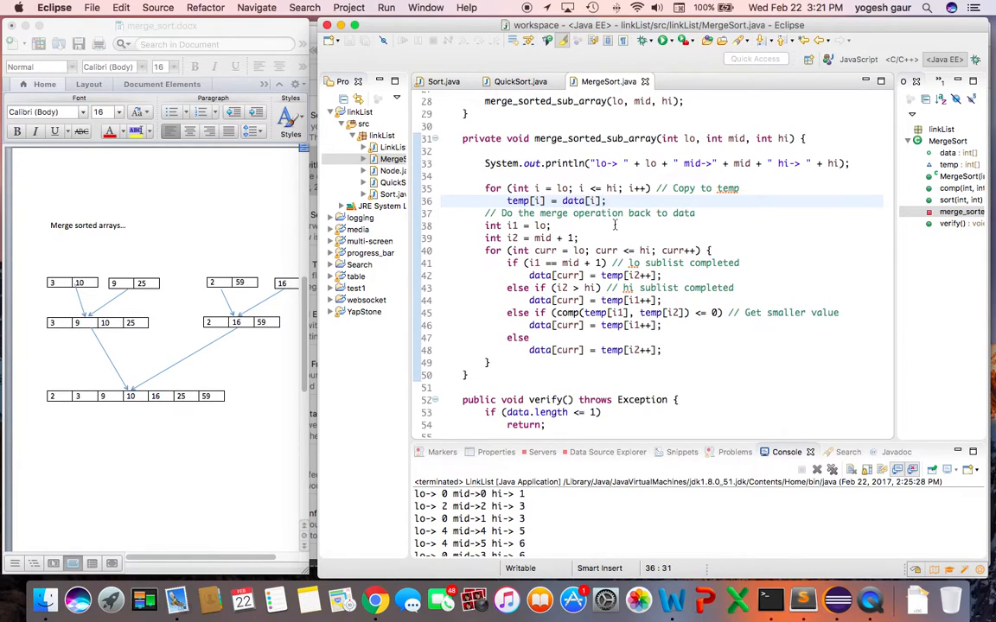
scroll("down", 3)
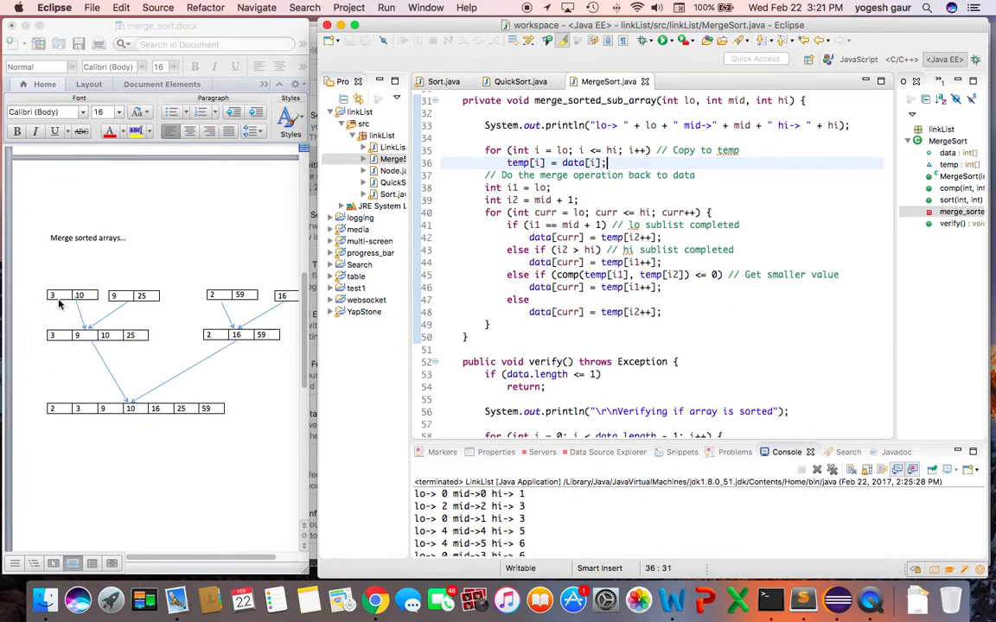
mouse_move(242, 311)
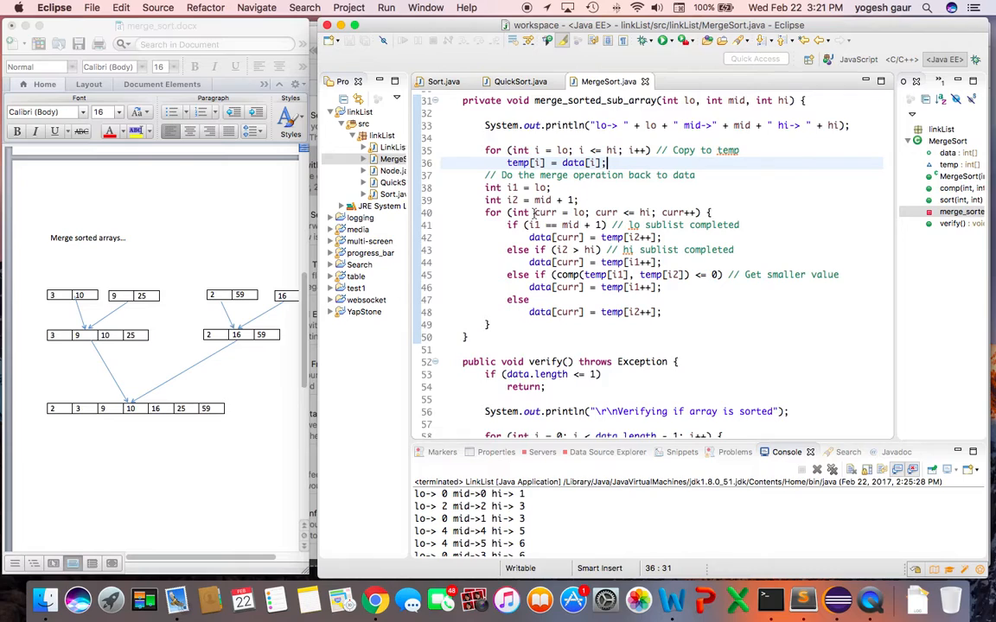
mouse_move(584, 213)
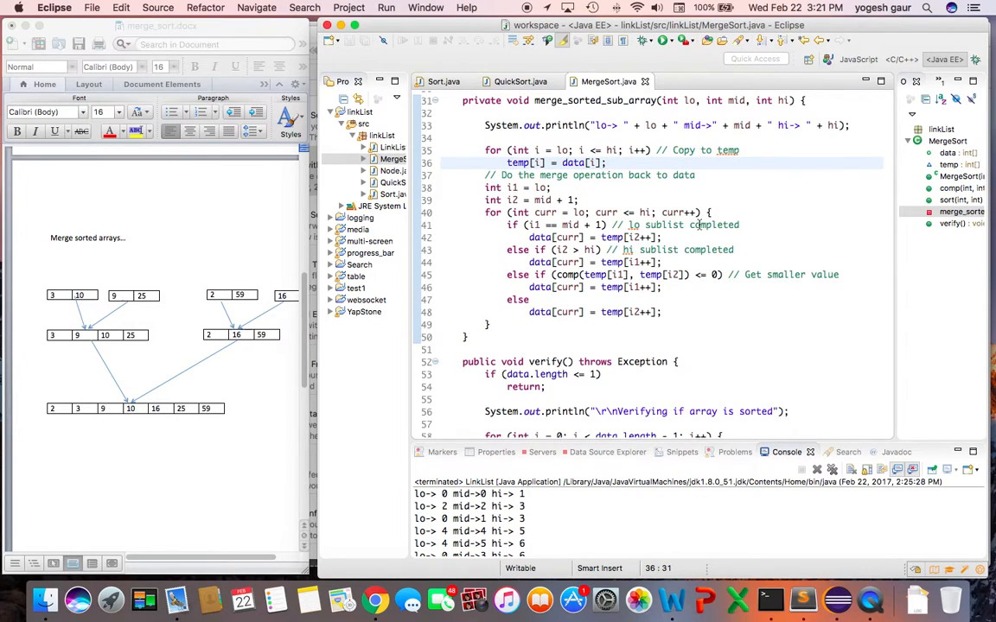
mouse_move(667, 318)
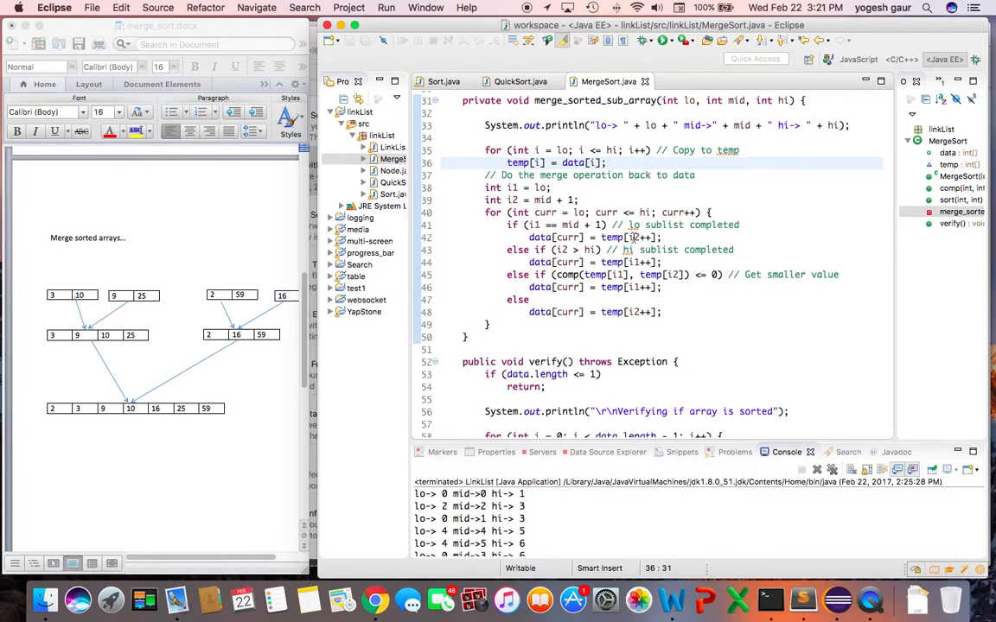
mouse_move(640, 238)
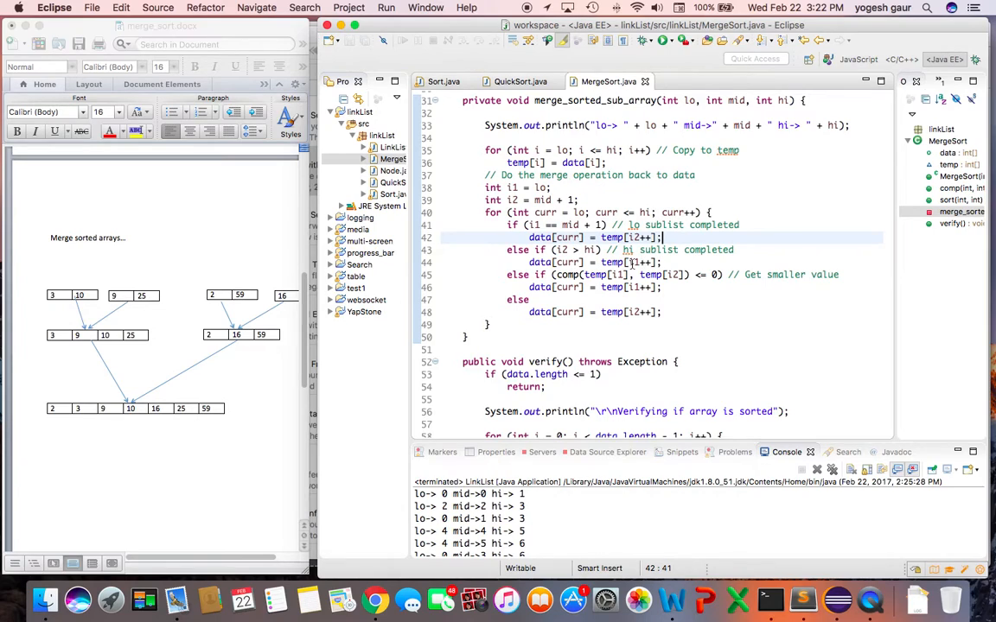
scroll("down", 3)
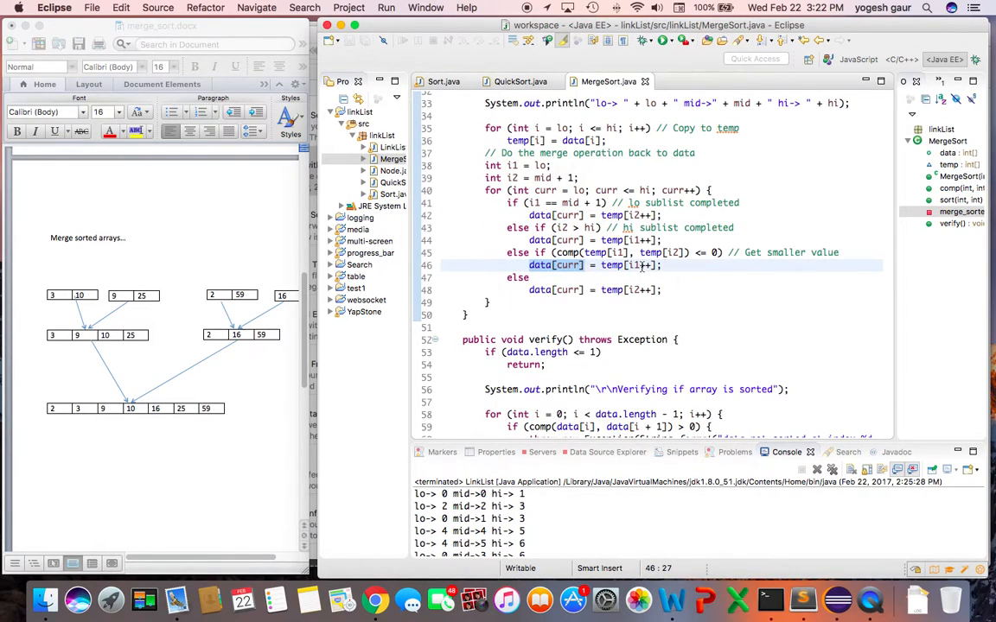
left_click(527, 290)
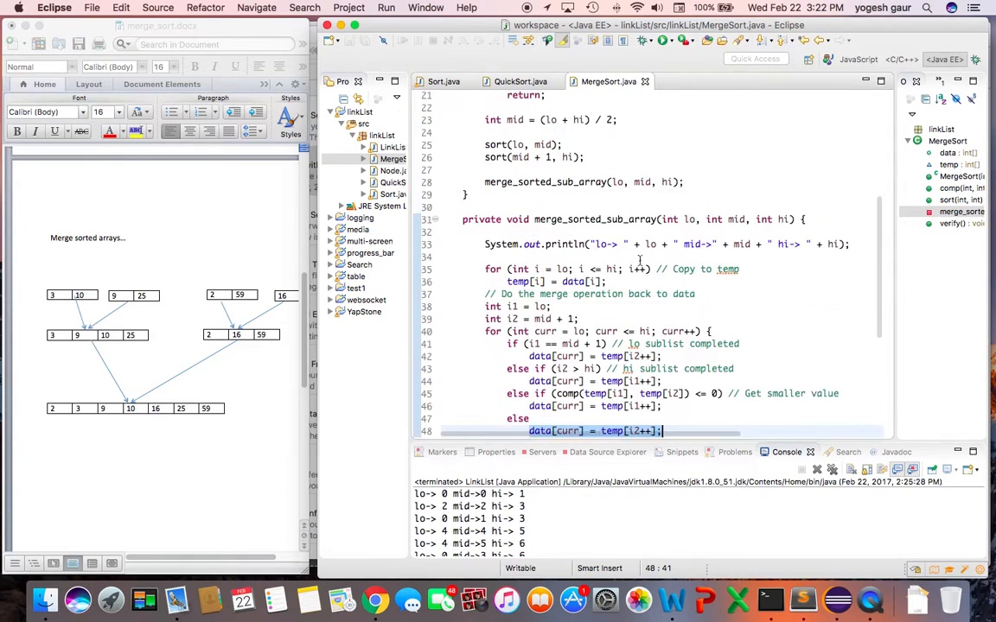
left_click(443, 81)
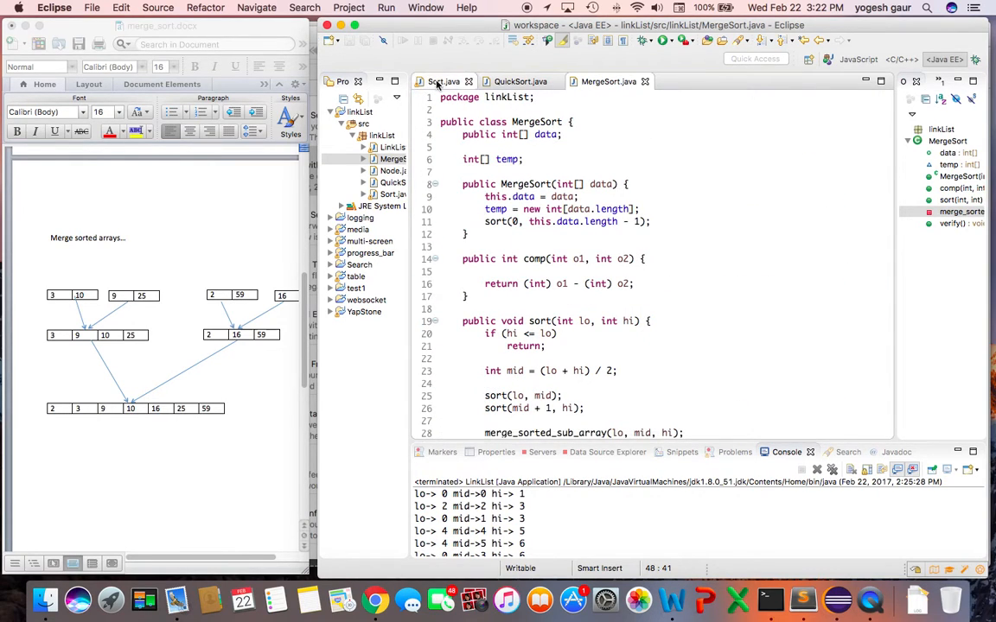
left_click(443, 81)
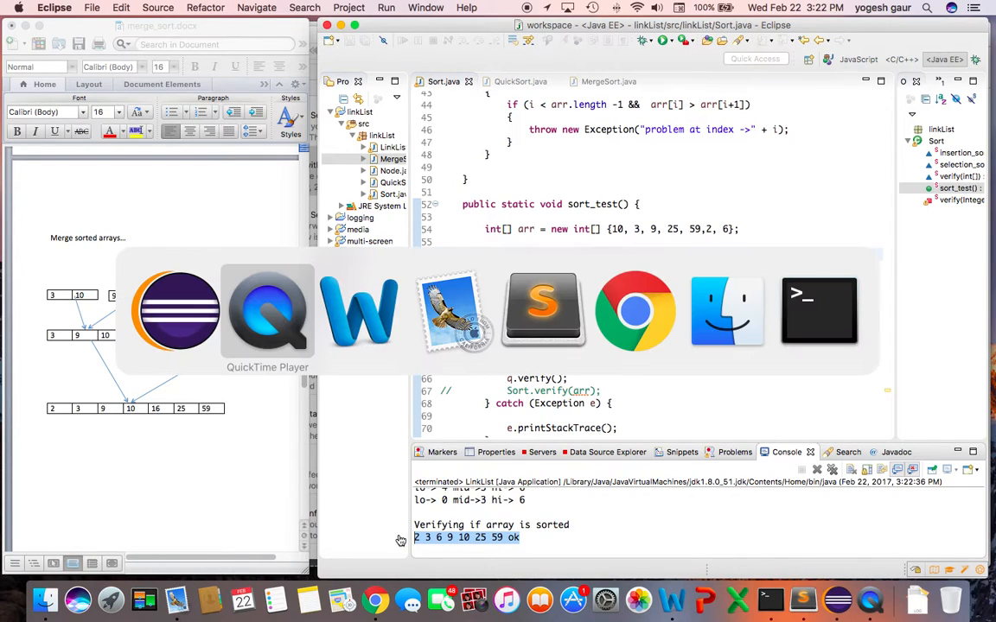
left_click(633, 311)
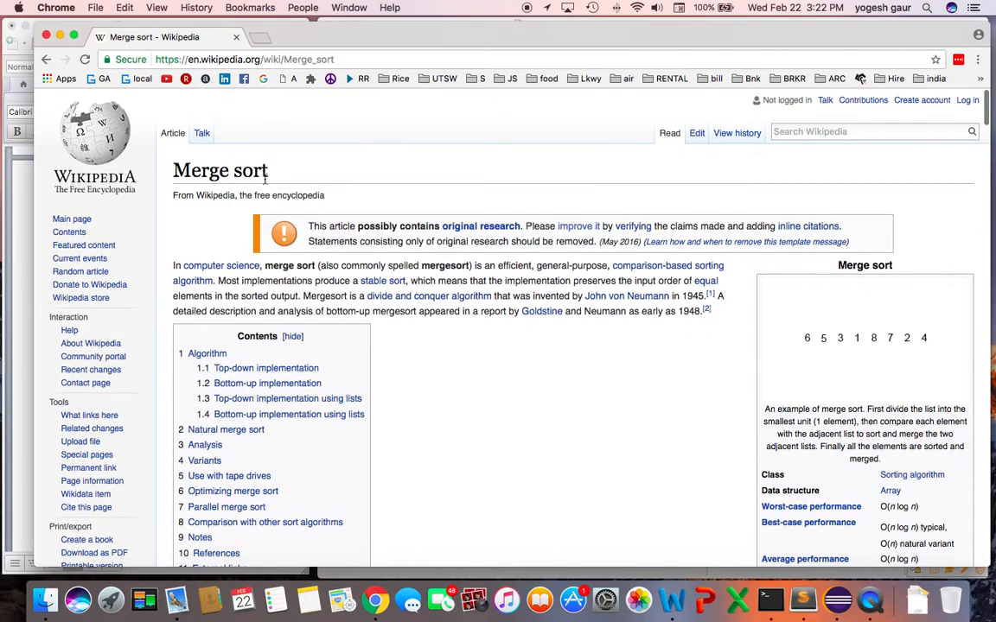
- Read down the Wikipedia Merge sort article to its Algorithm and top-down implementation section
scroll("down", 3)
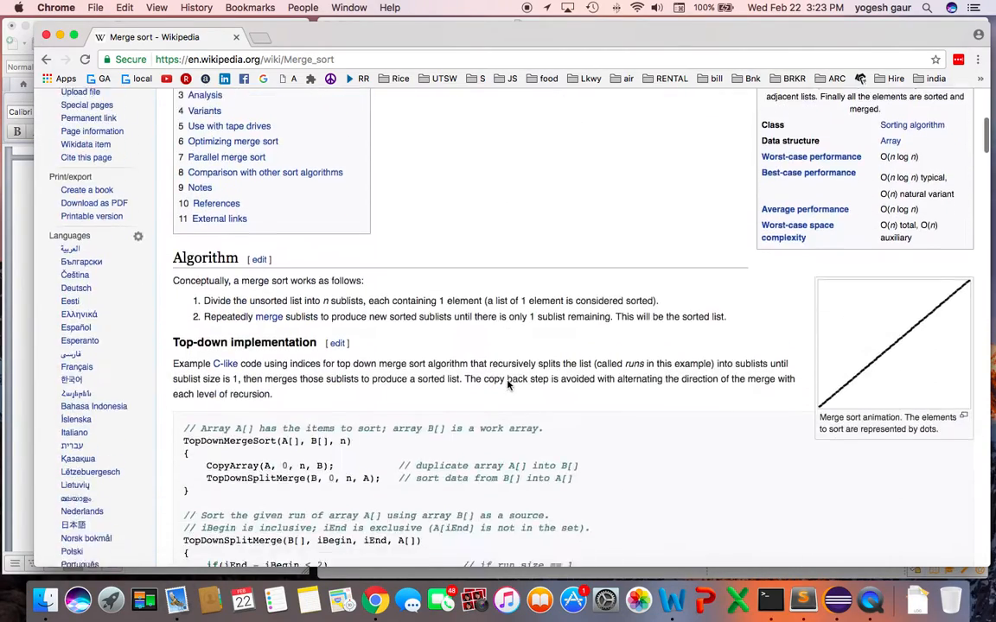
scroll("down", 3)
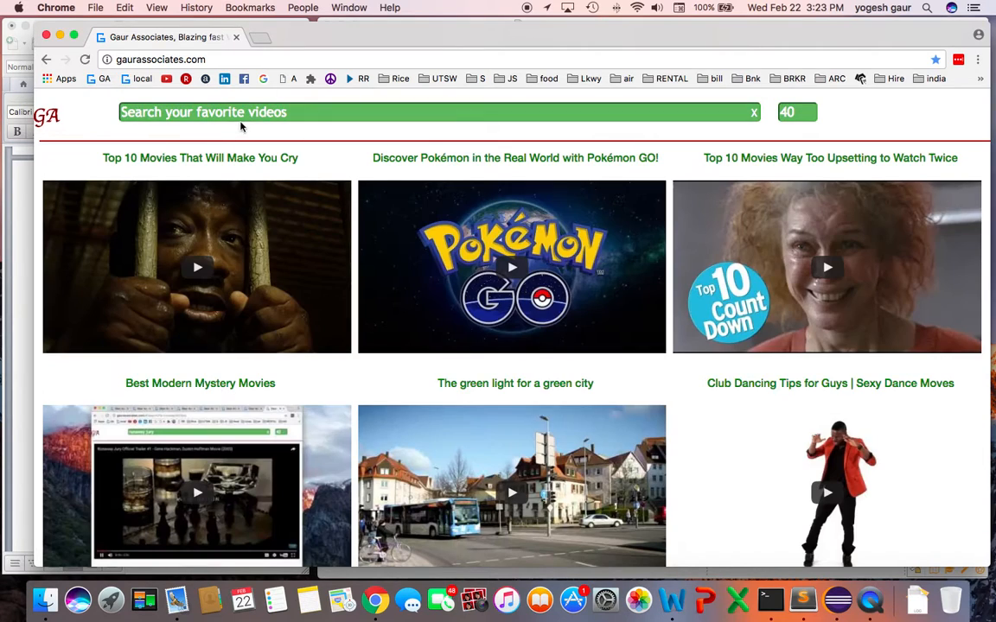
- Search the site for 'java' and browse results for the 'java generic linked list insert and reverse' video
type("j")
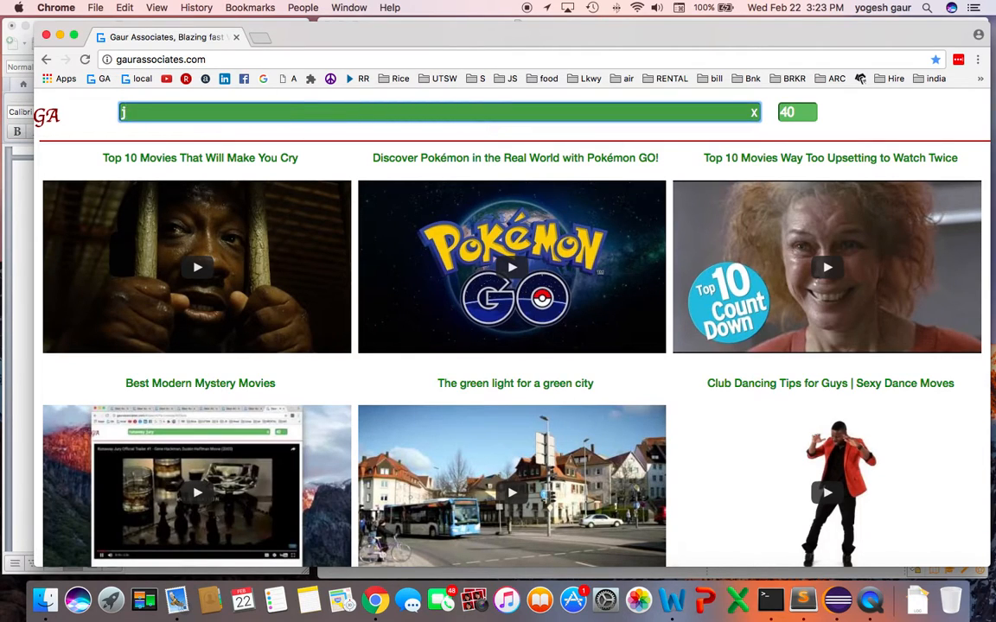
type("ava me")
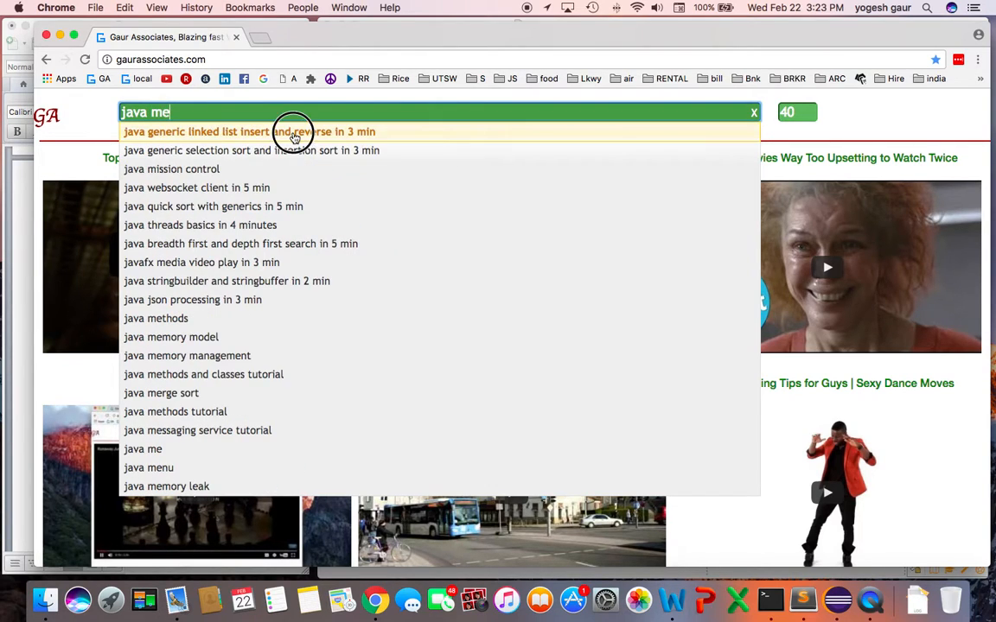
left_click(249, 131)
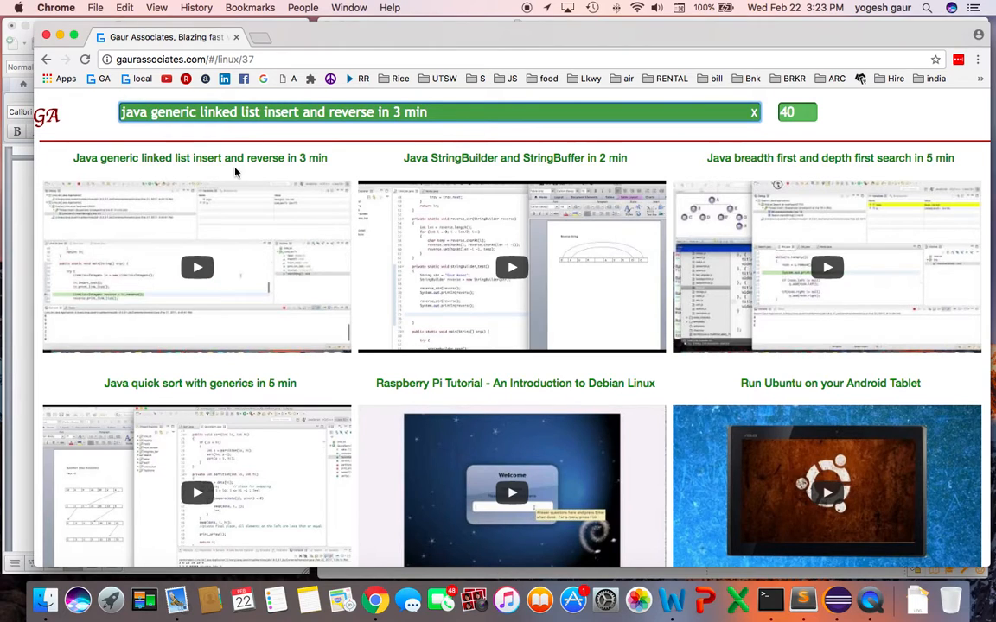
scroll("down", 3)
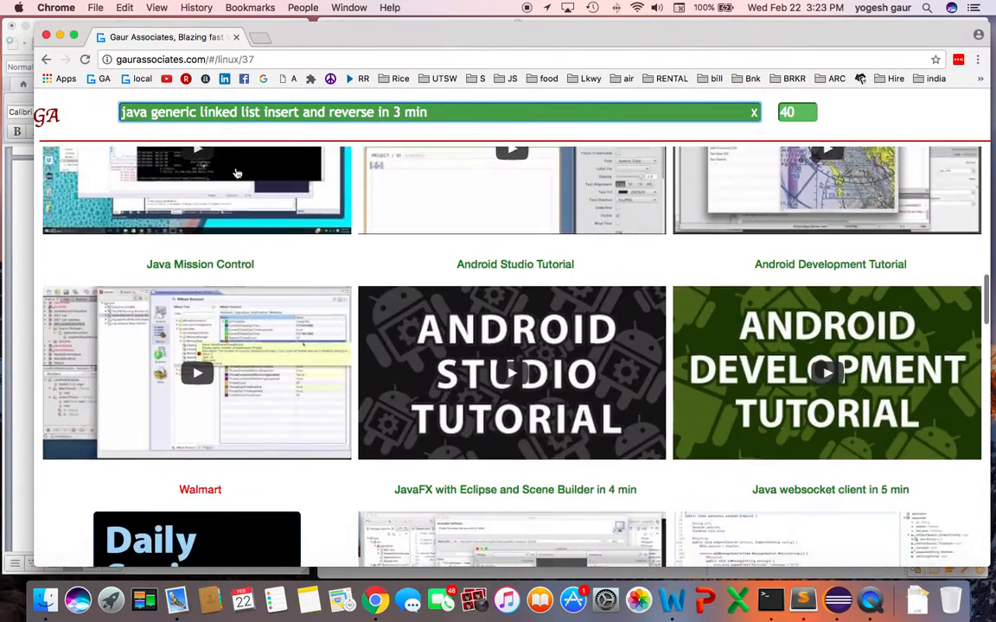
scroll("down", 3)
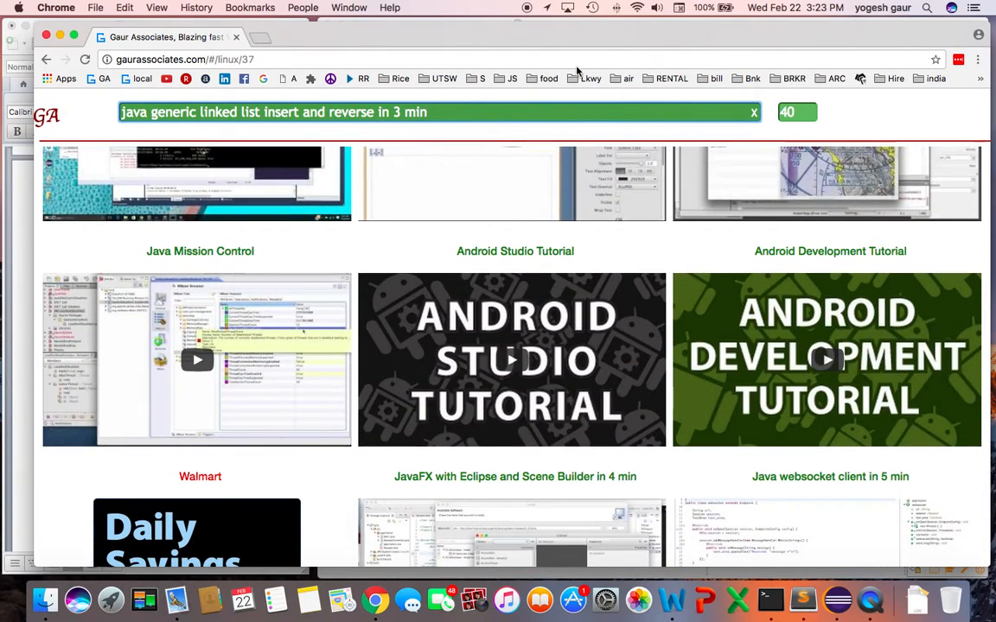